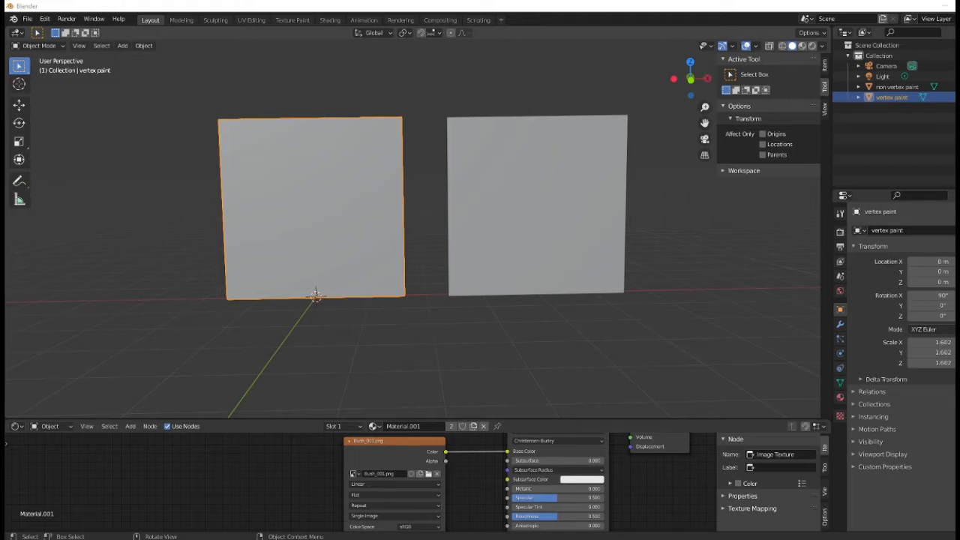
mouse_move(147, 92)
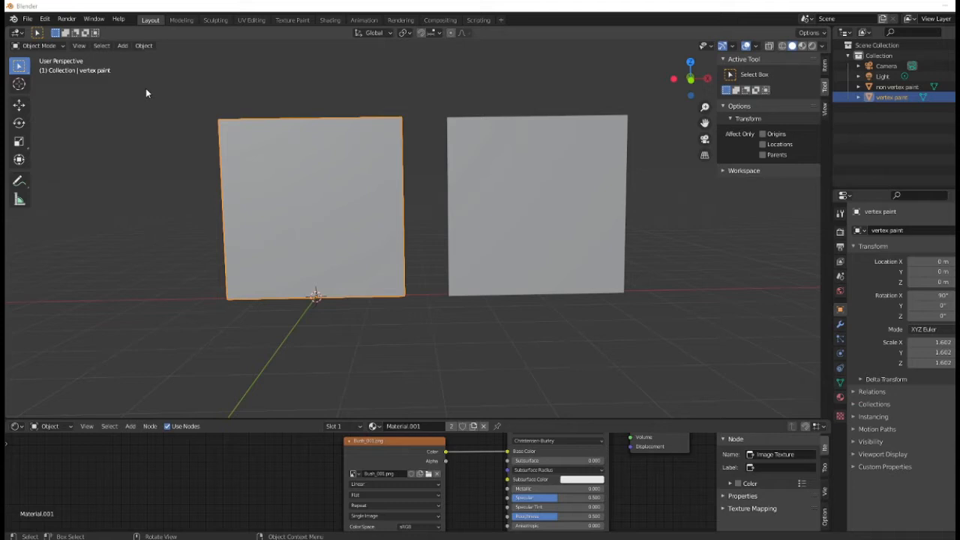
mouse_move(358, 159)
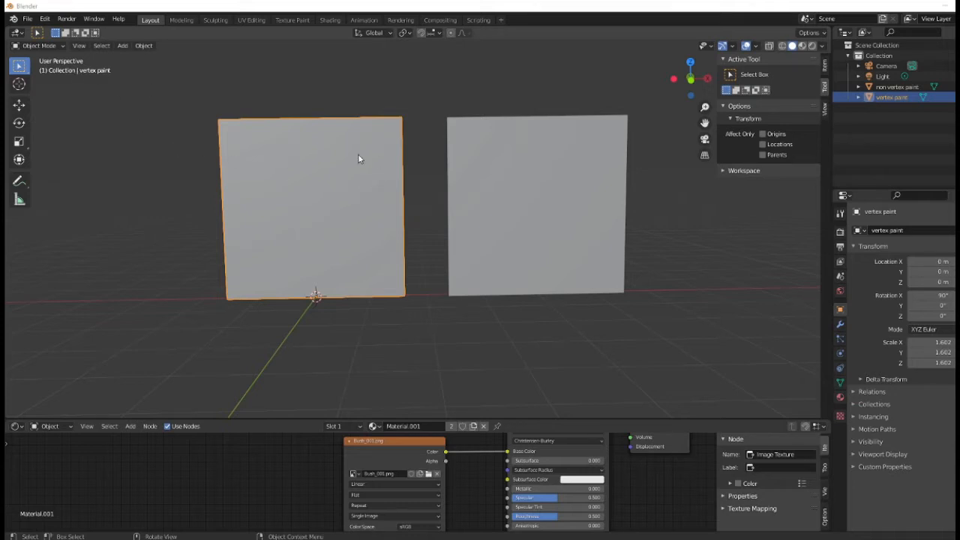
mouse_move(334, 172)
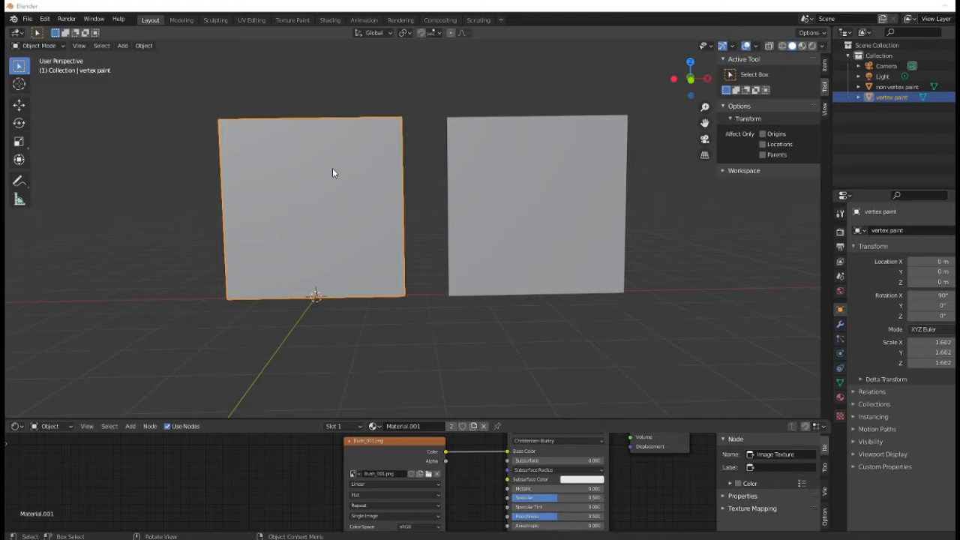
mouse_move(401, 192)
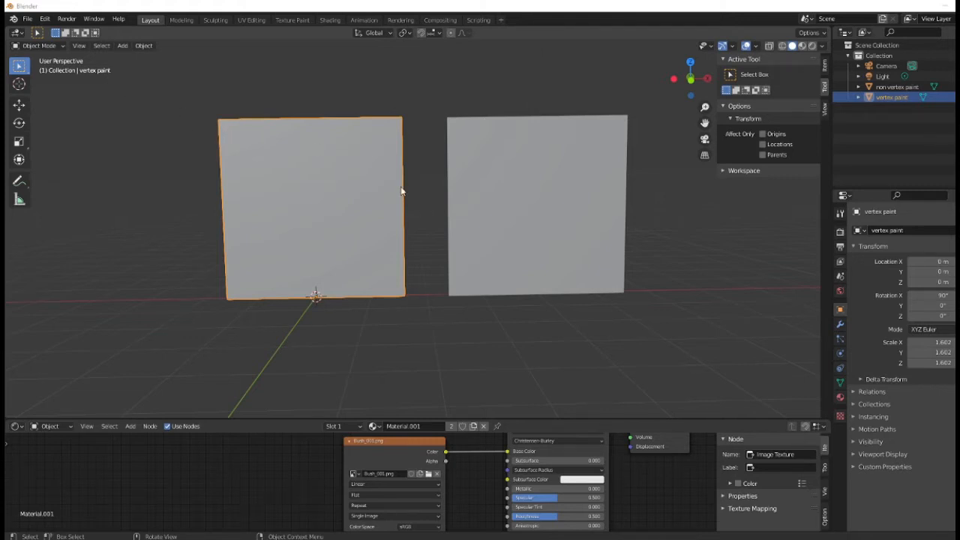
Enter Edit Mode on the left plane to reveal its horizontal edge loops
key(Tab)
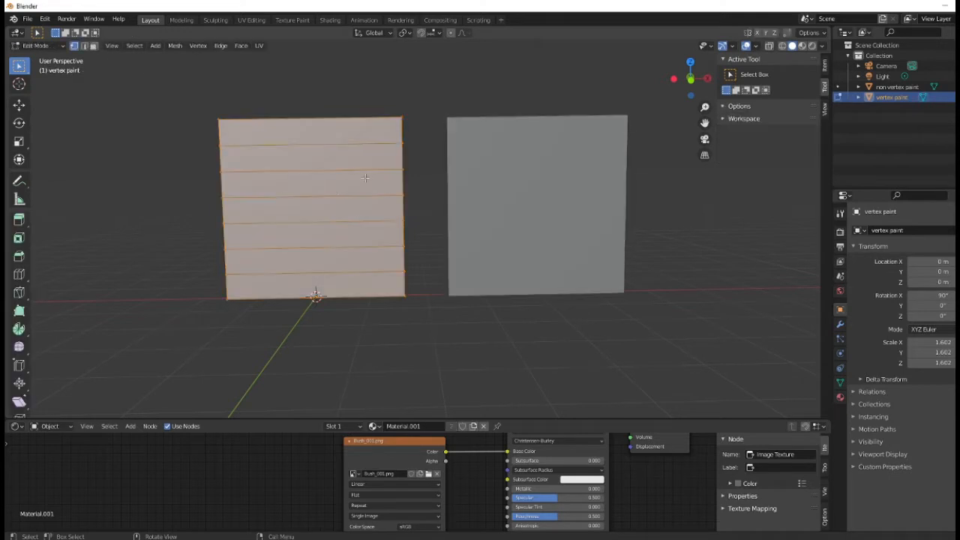
mouse_move(268, 141)
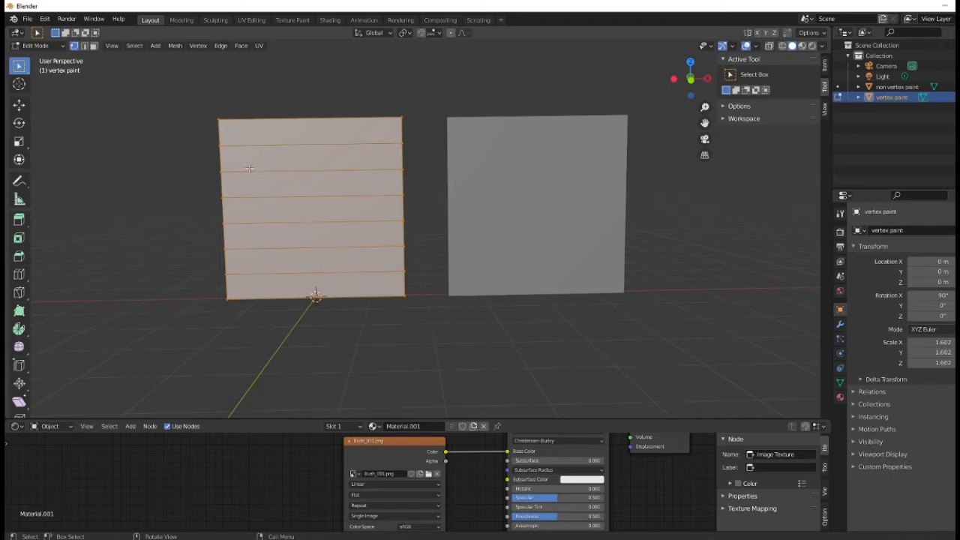
mouse_move(272, 265)
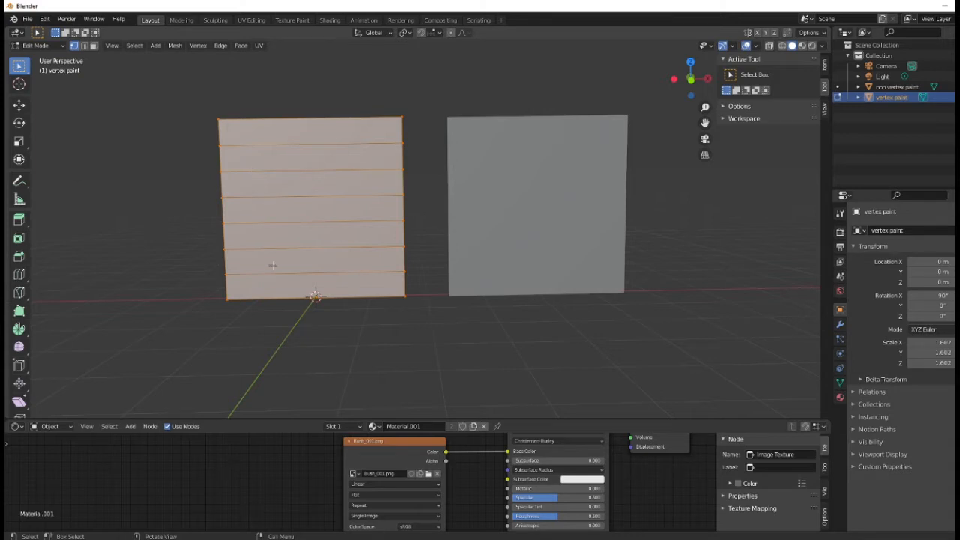
mouse_move(300, 139)
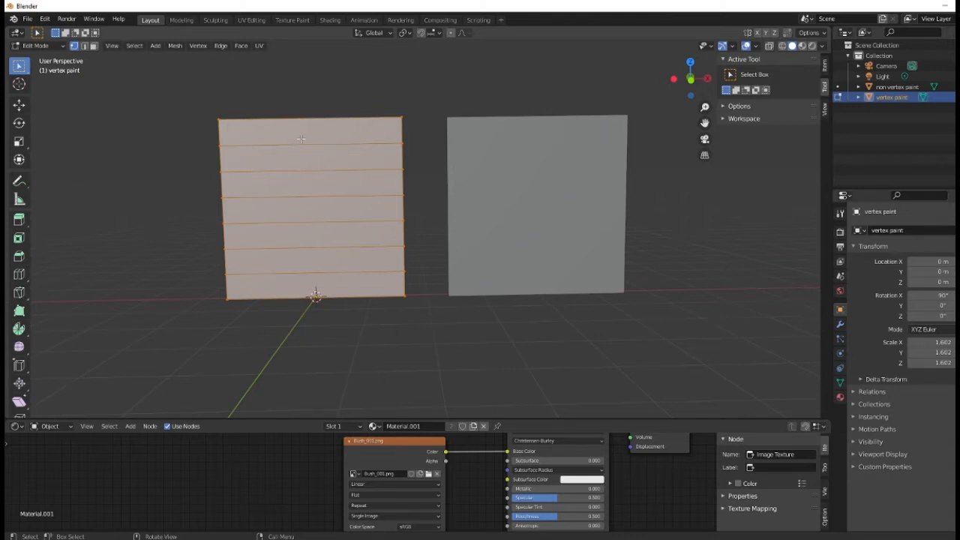
Switch the left plane into Vertex Paint mode for the white-to-black gradient
click(36, 45)
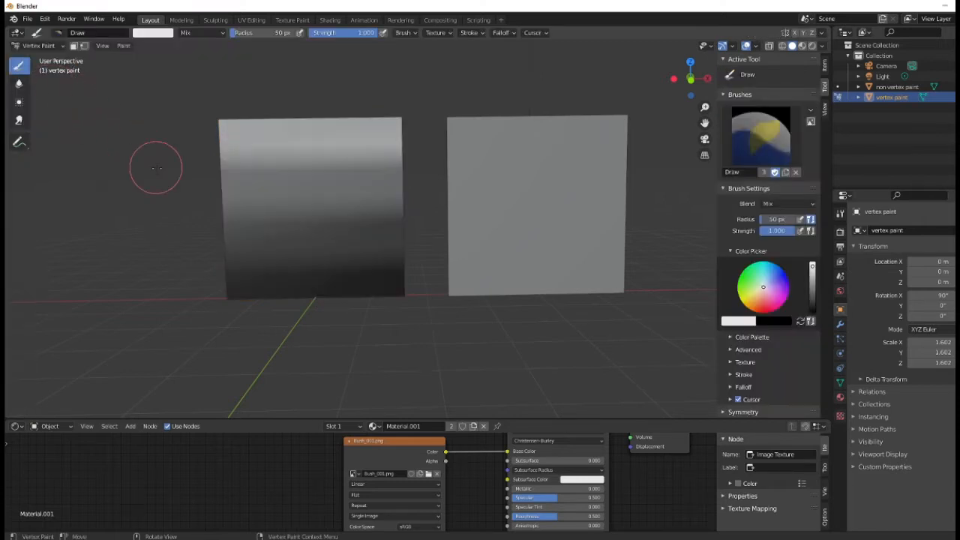
mouse_move(160, 176)
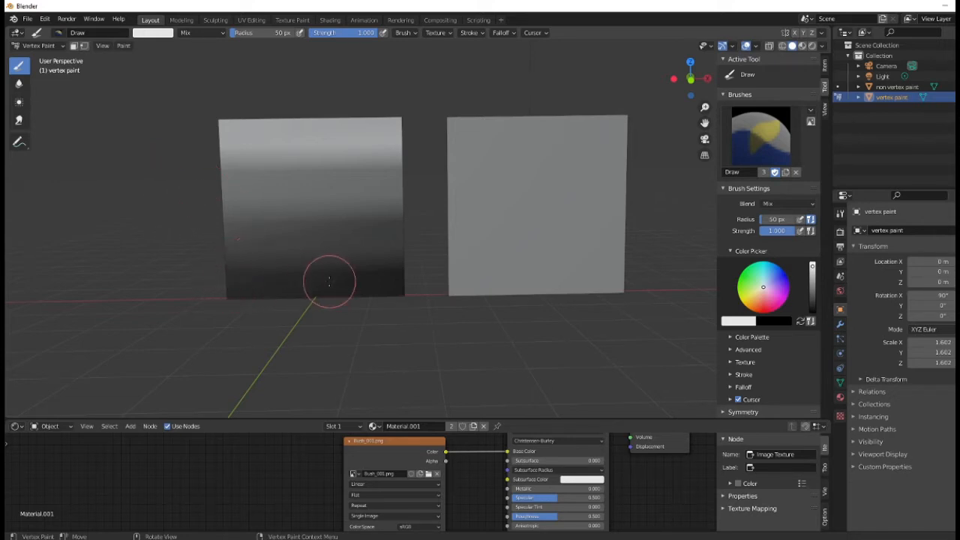
mouse_move(209, 272)
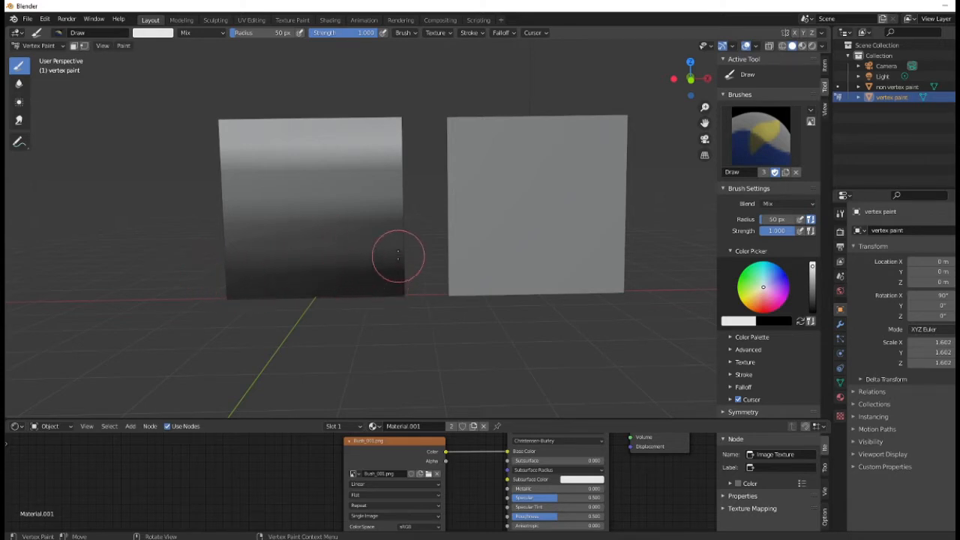
mouse_move(306, 183)
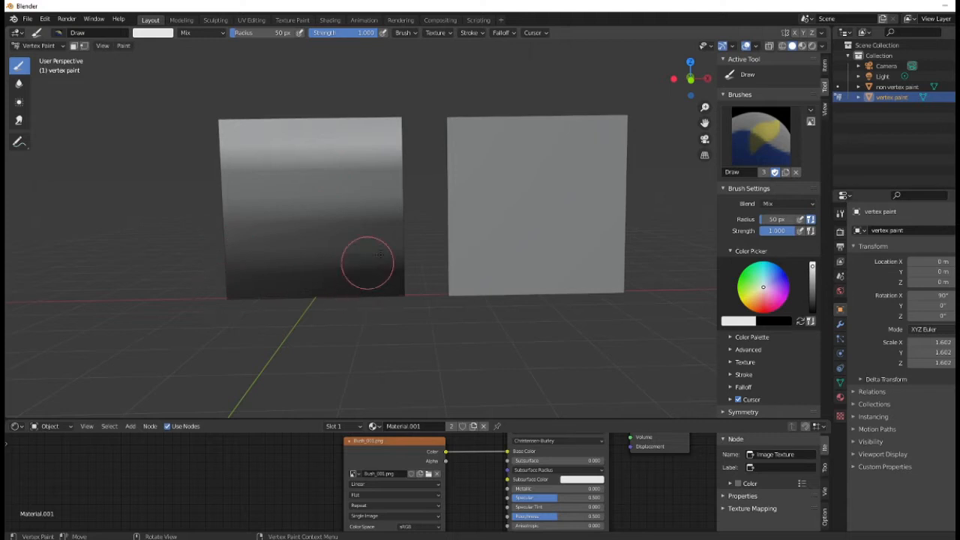
mouse_move(191, 178)
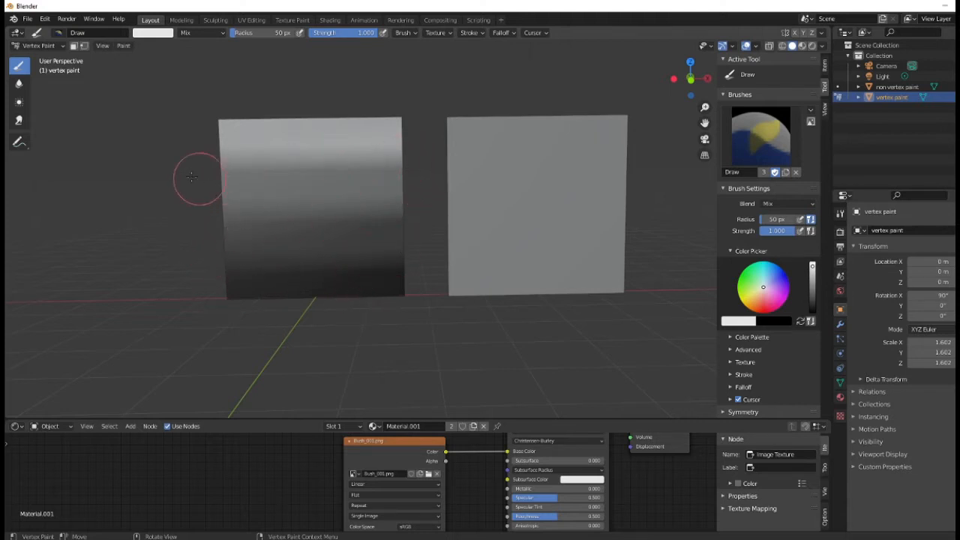
mouse_move(189, 61)
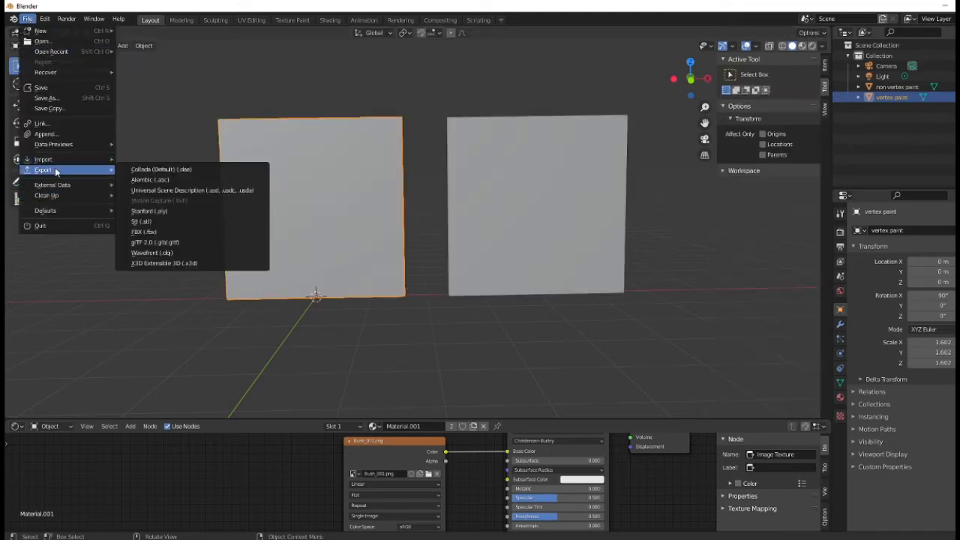
click(142, 232)
text(bushnonvertex.fbx)
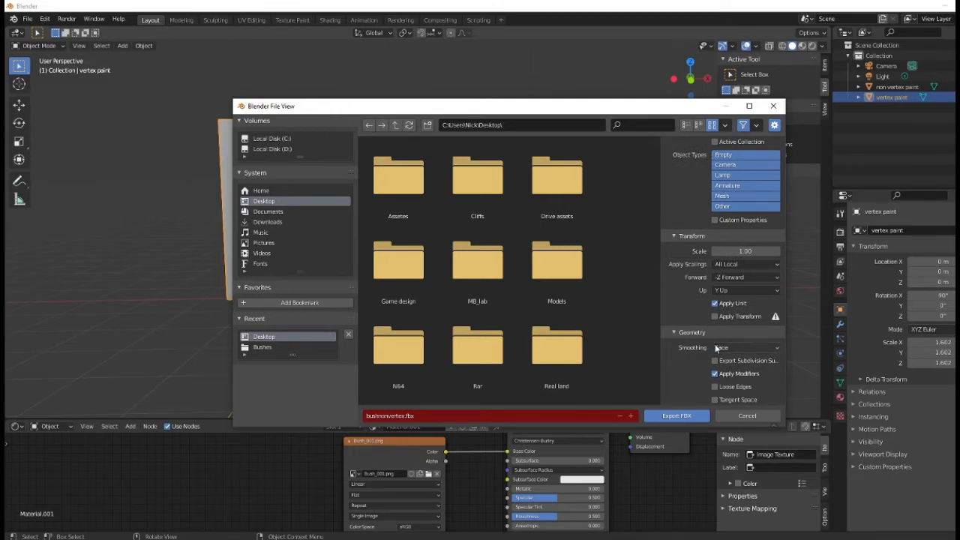
click(745, 347)
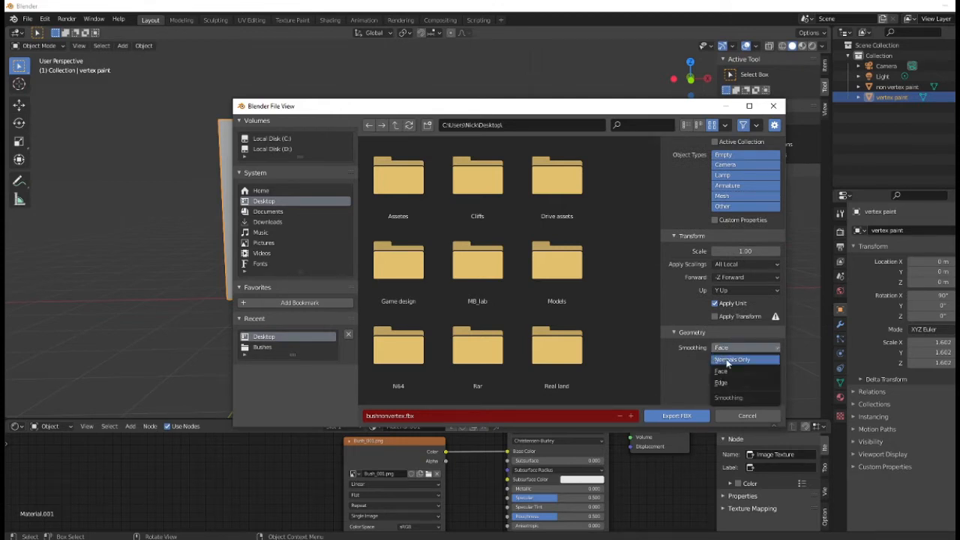
mouse_move(721, 371)
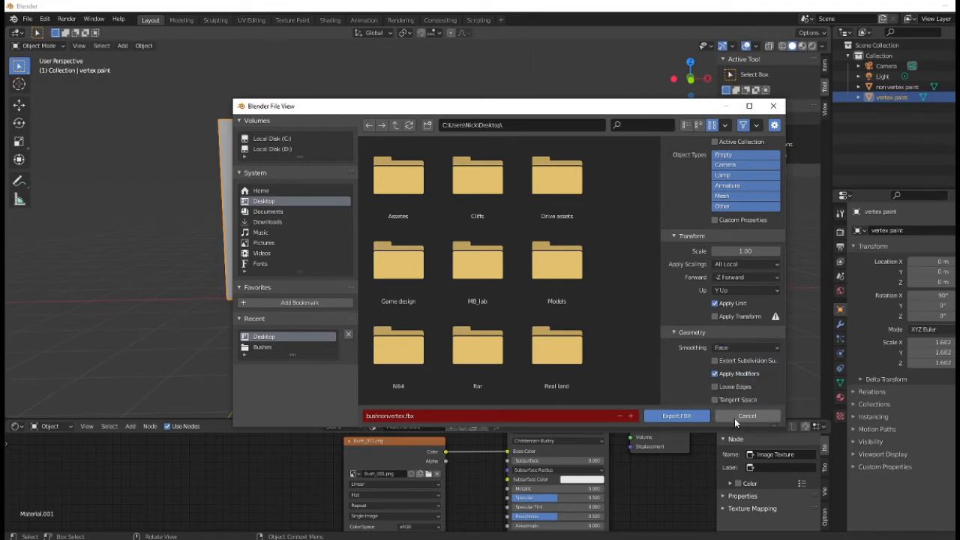
click(747, 415)
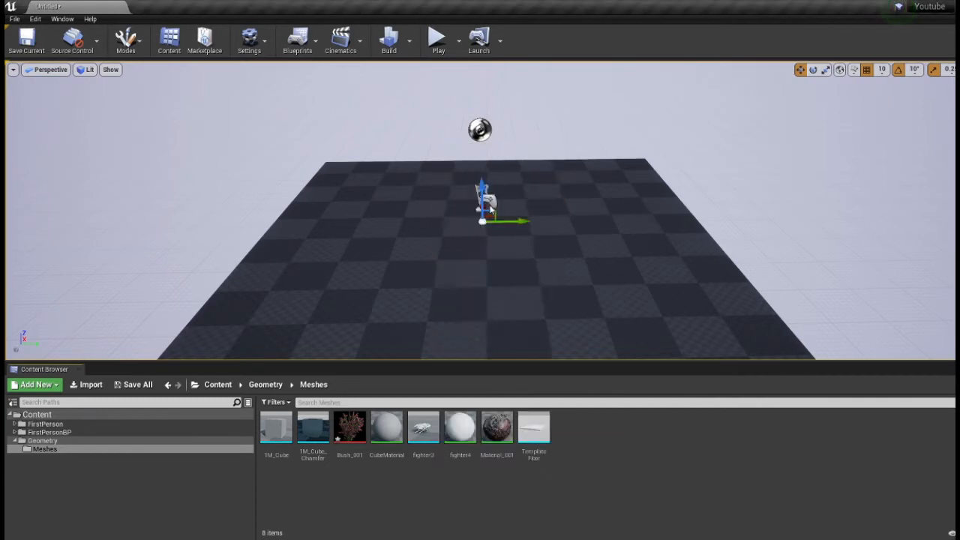
Import bushnonvertex and bushvertex FBX files with Vertex Color Import Option set to Replace
click(90, 385)
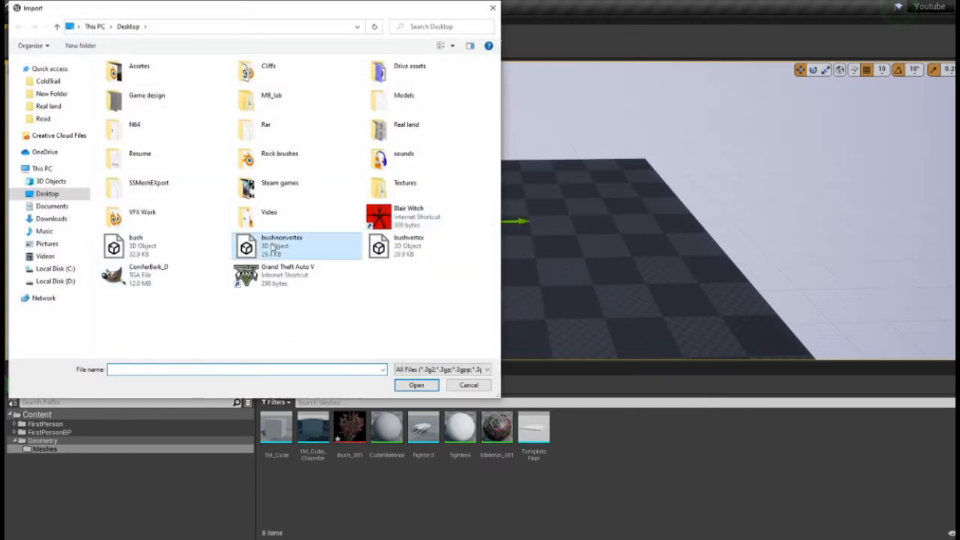
click(416, 385)
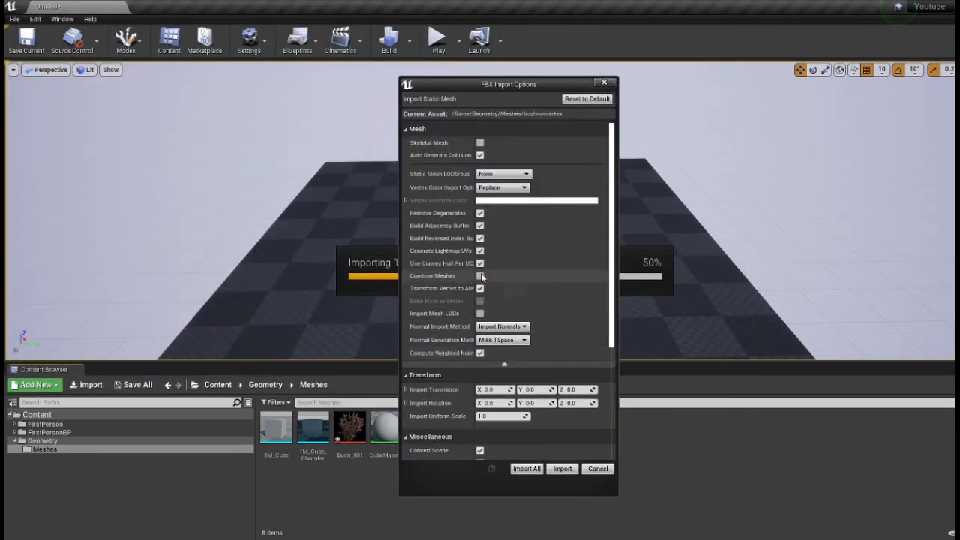
mouse_move(503, 188)
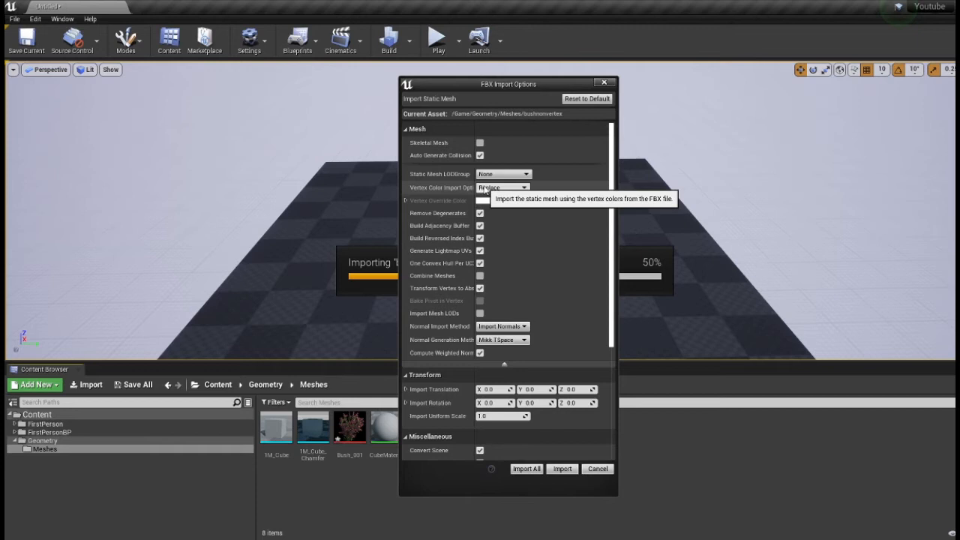
mouse_move(439, 195)
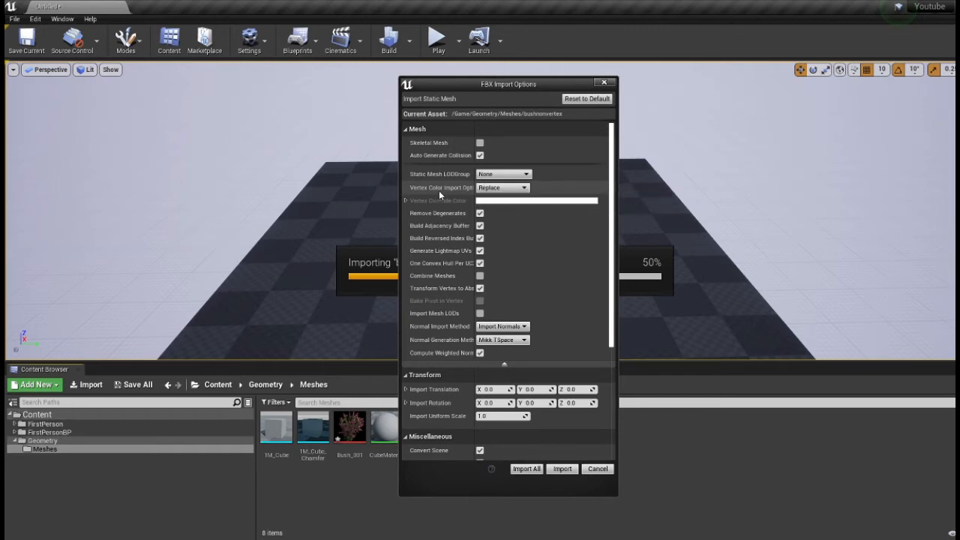
click(524, 187)
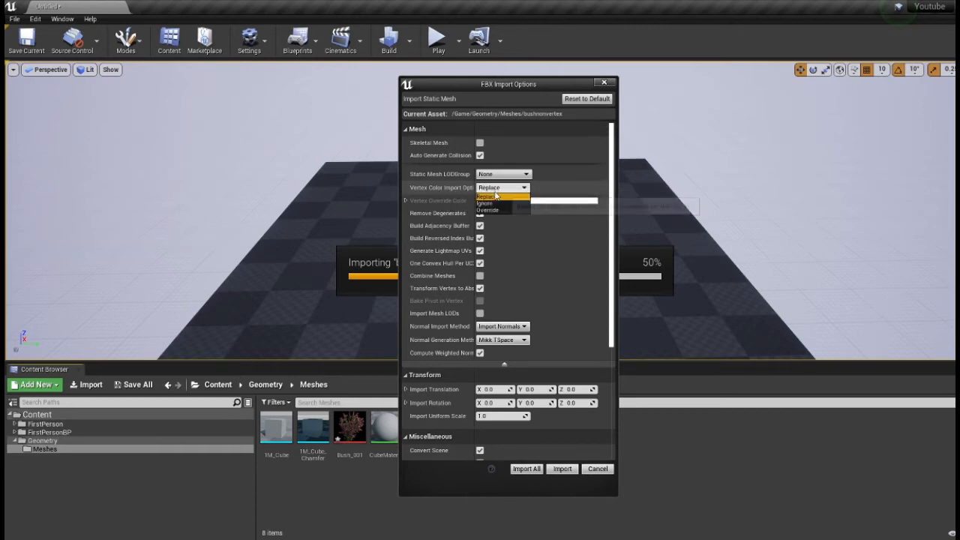
click(486, 196)
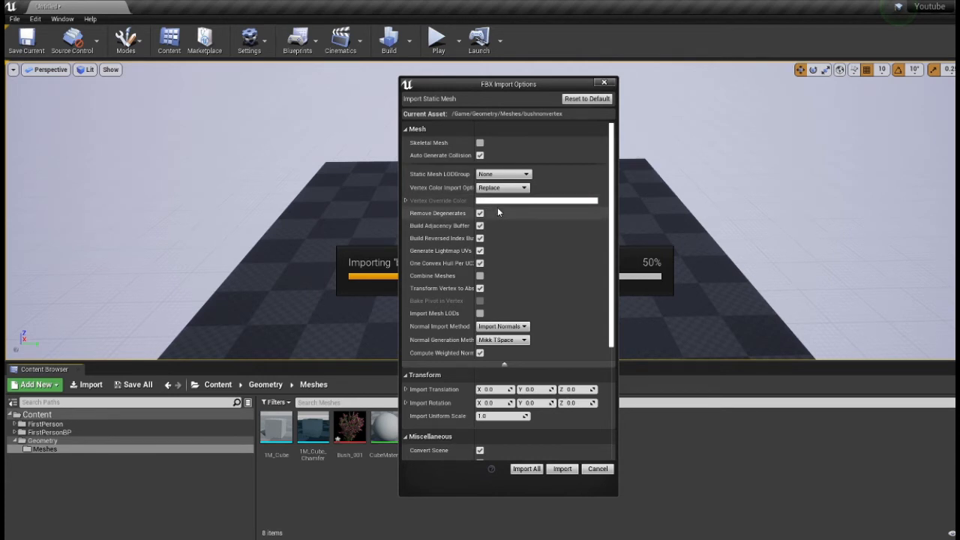
click(502, 188)
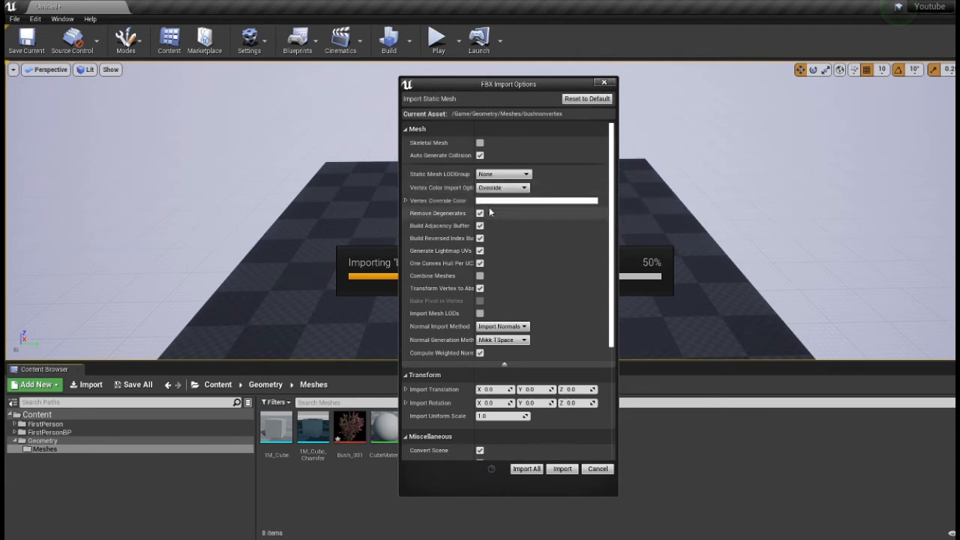
click(536, 201)
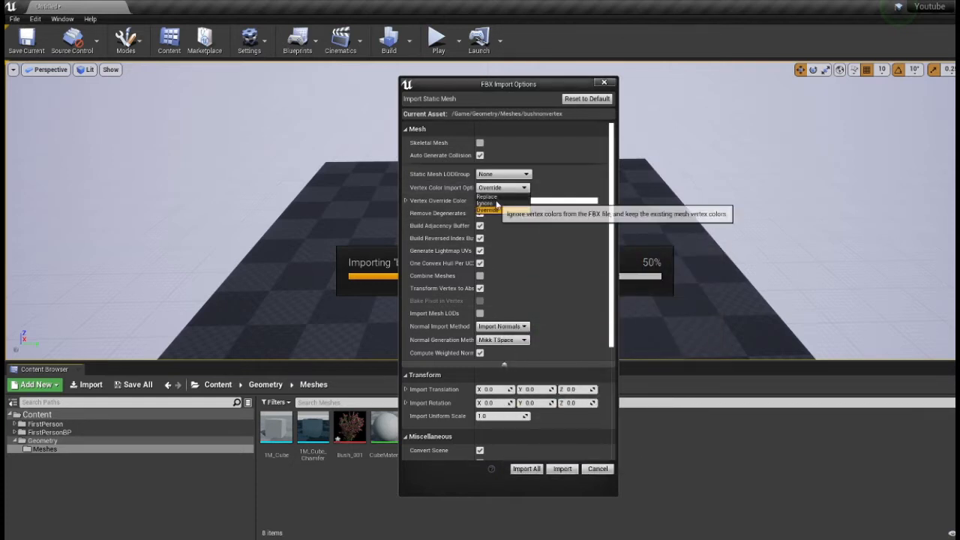
click(487, 197)
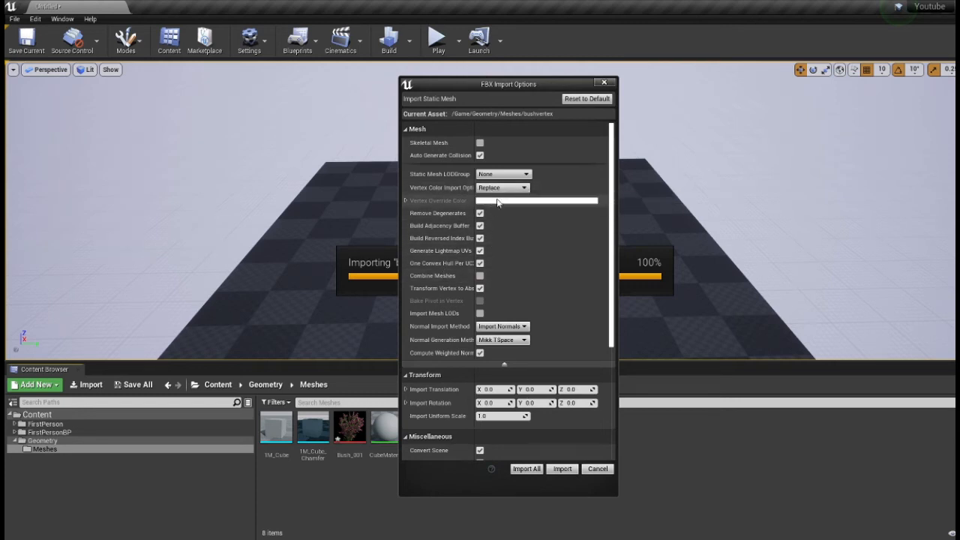
click(526, 468)
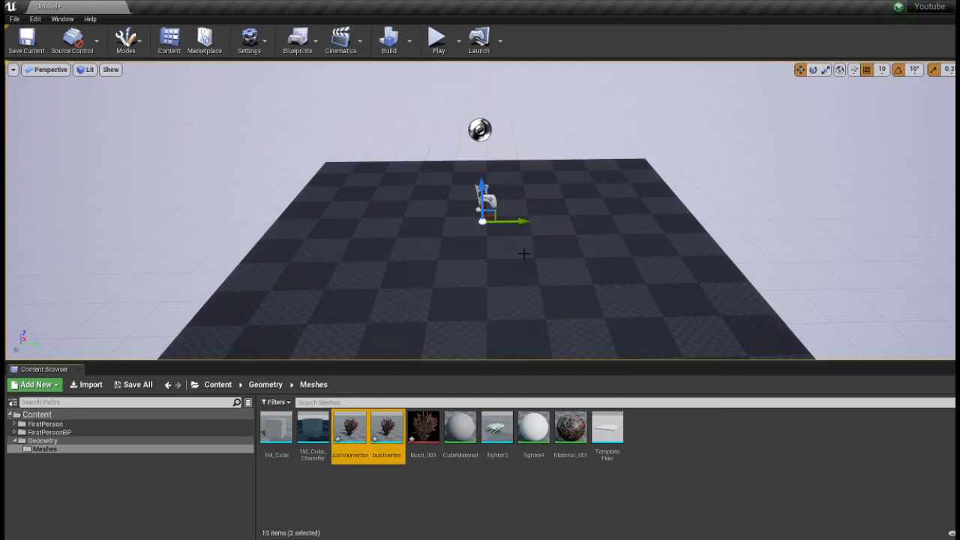
mouse_move(349, 428)
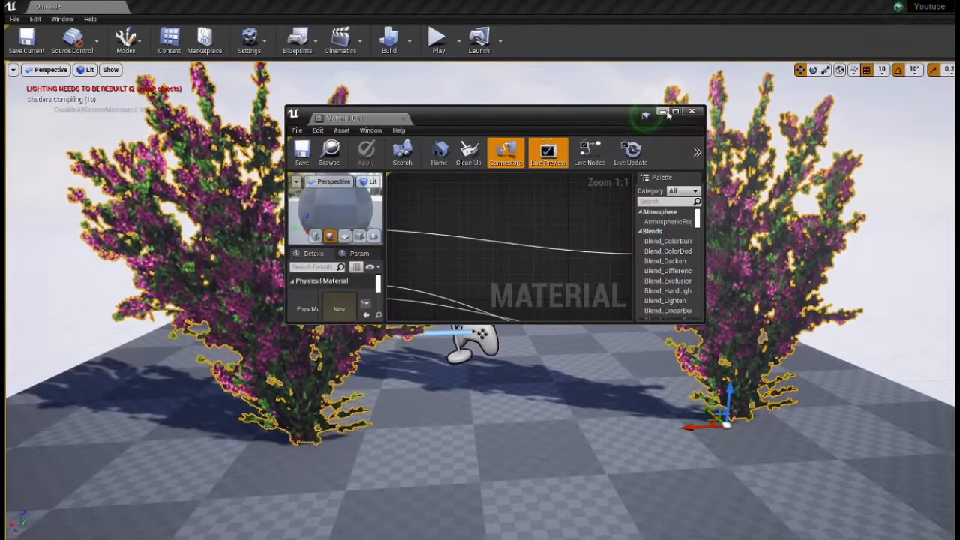
Maximize the Material Editor showing the new bush material graph
click(674, 111)
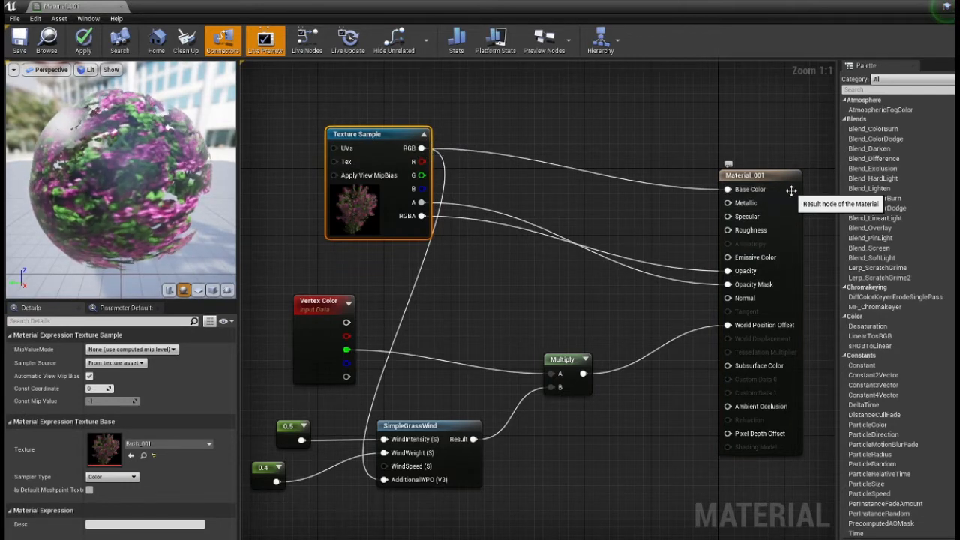
click(760, 174)
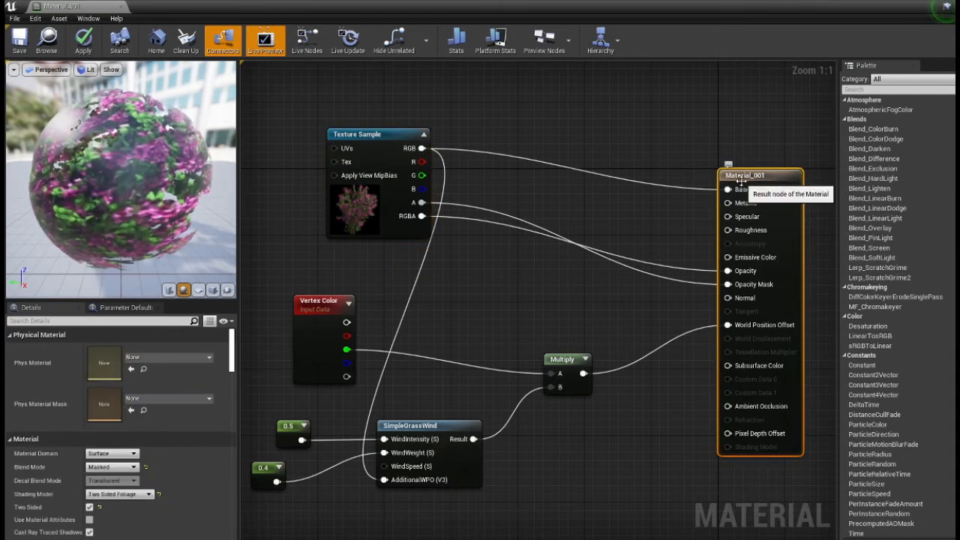
mouse_move(207, 380)
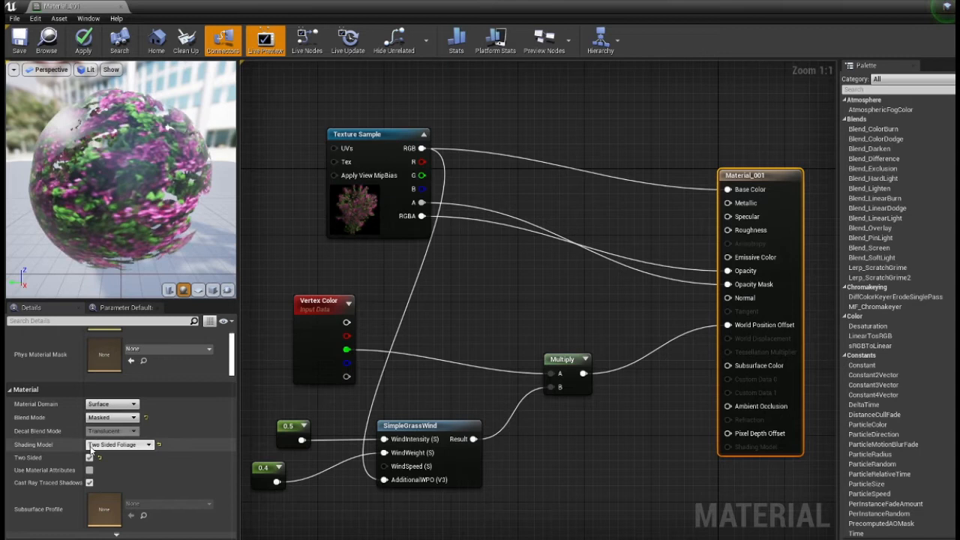
click(89, 457)
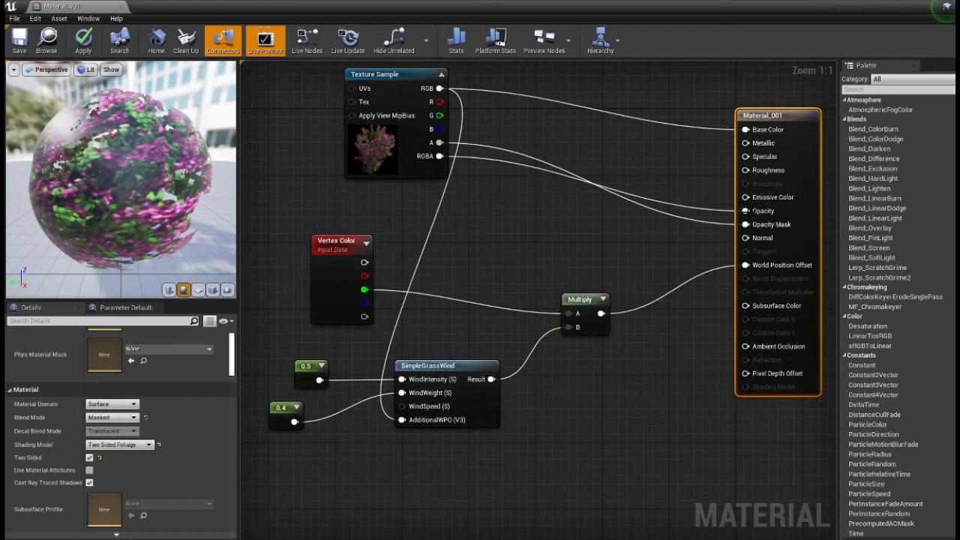
mouse_move(746, 224)
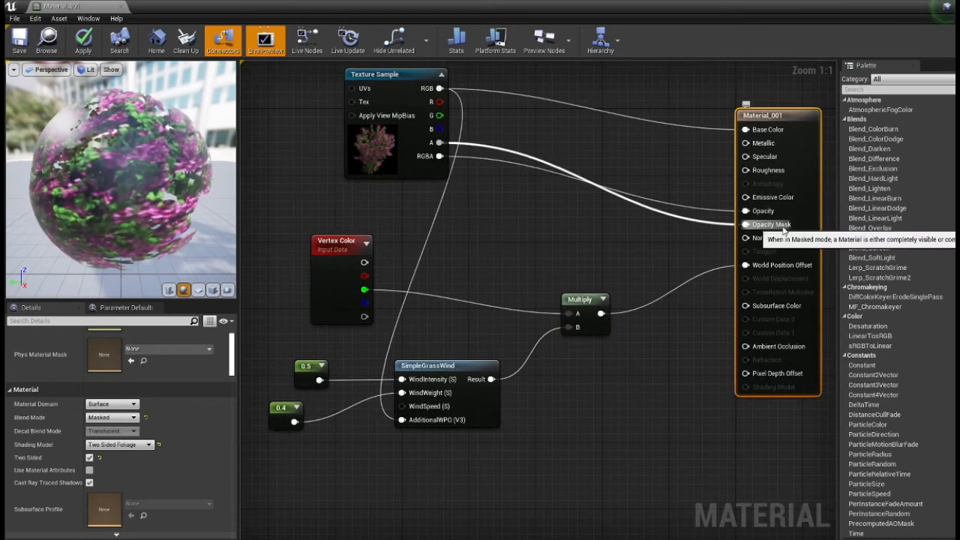
mouse_move(439, 142)
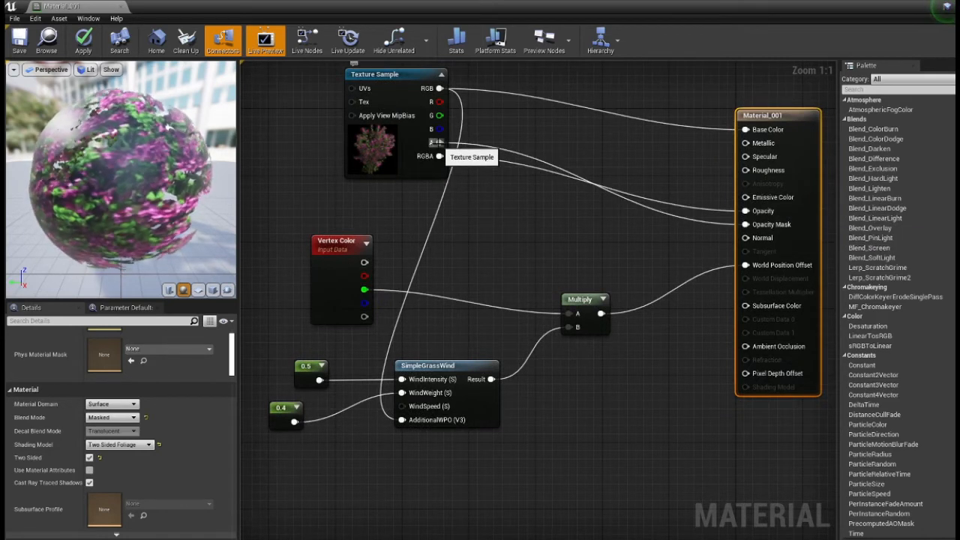
mouse_move(510, 179)
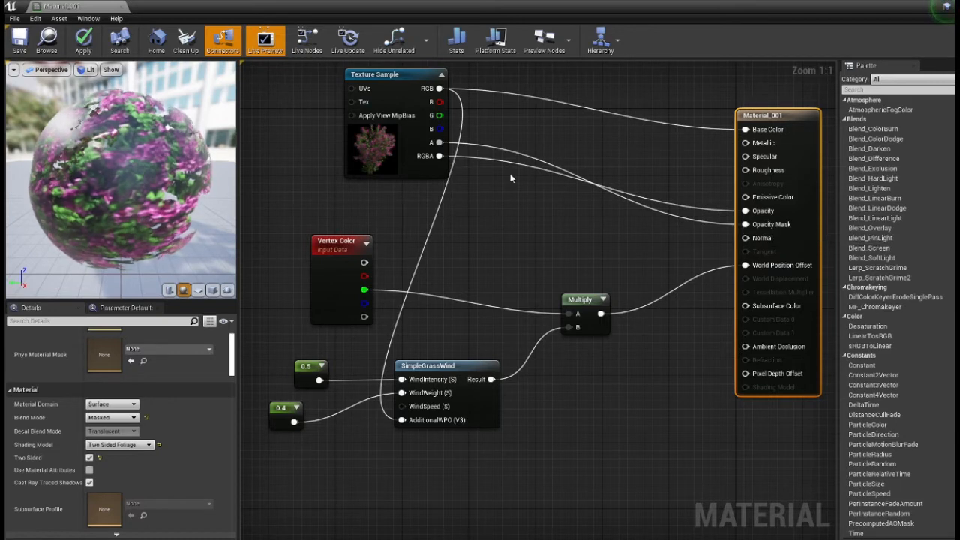
mouse_move(780, 211)
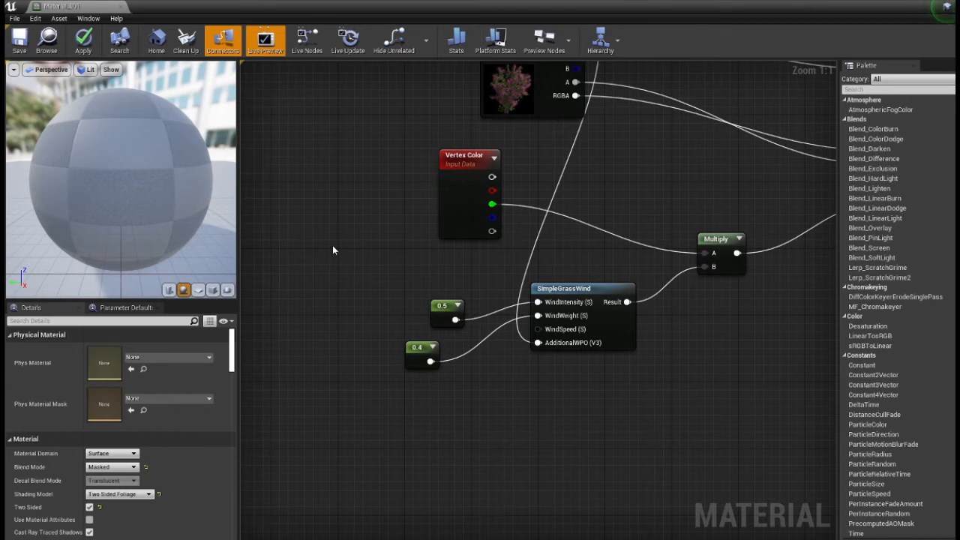
mouse_move(327, 257)
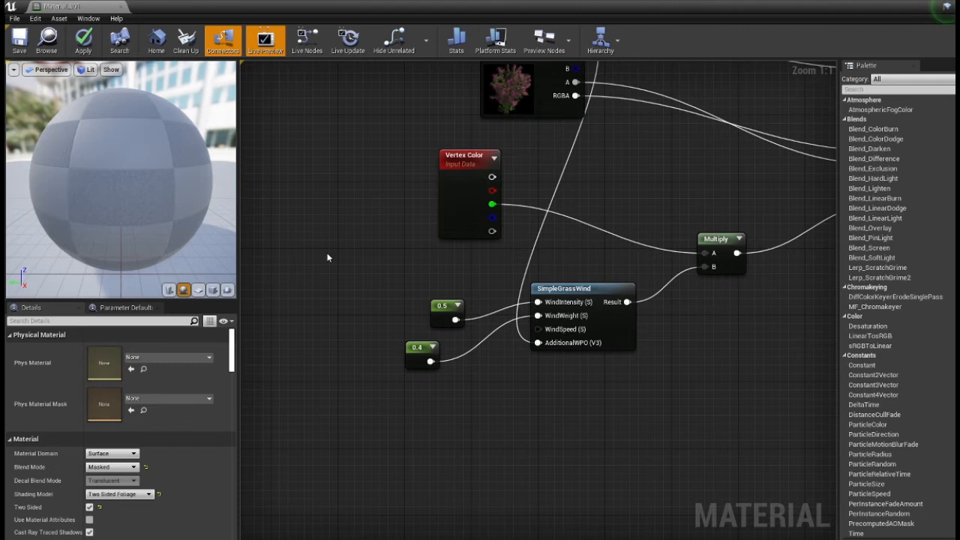
Add a Constant node, reframe the graph, then view the bushes in the level
click(330, 300)
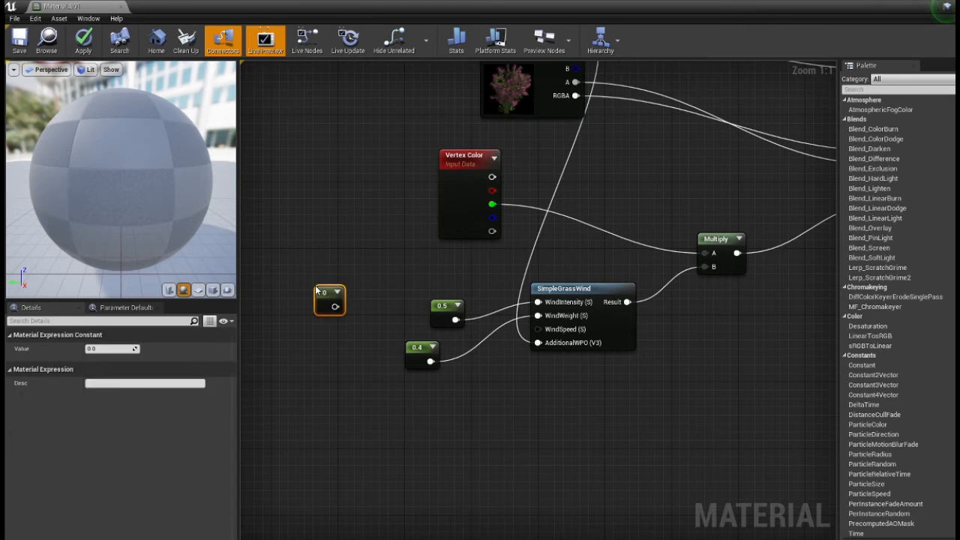
drag(330, 300, 335, 385)
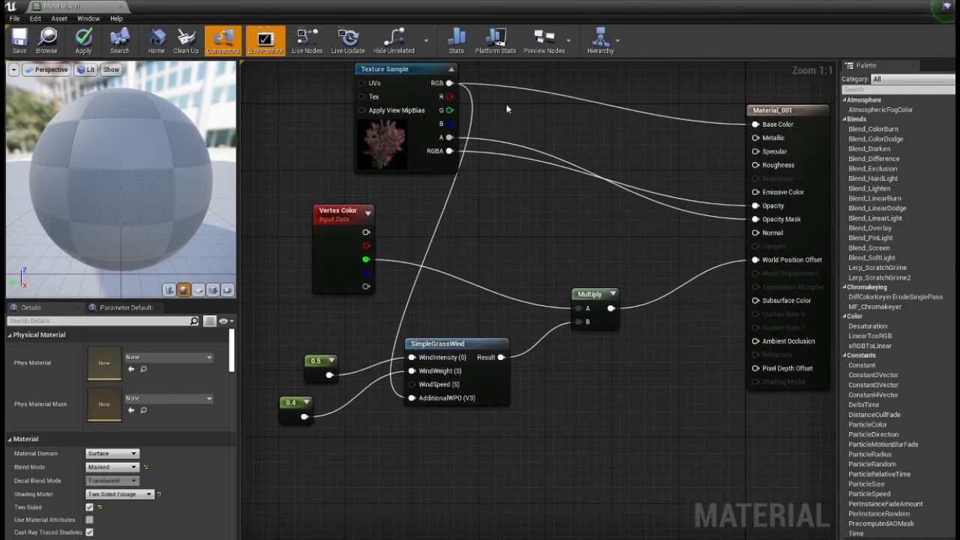
mouse_move(412, 398)
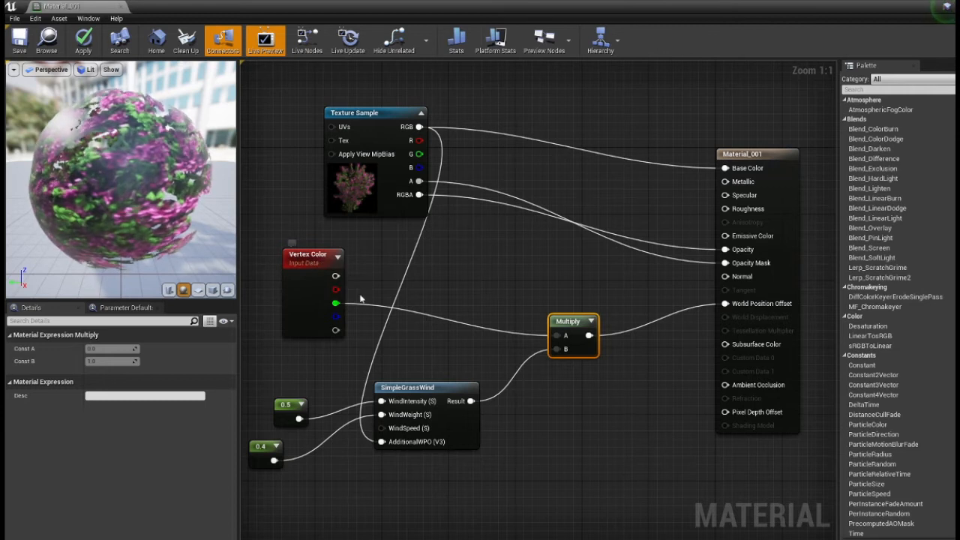
mouse_move(533, 349)
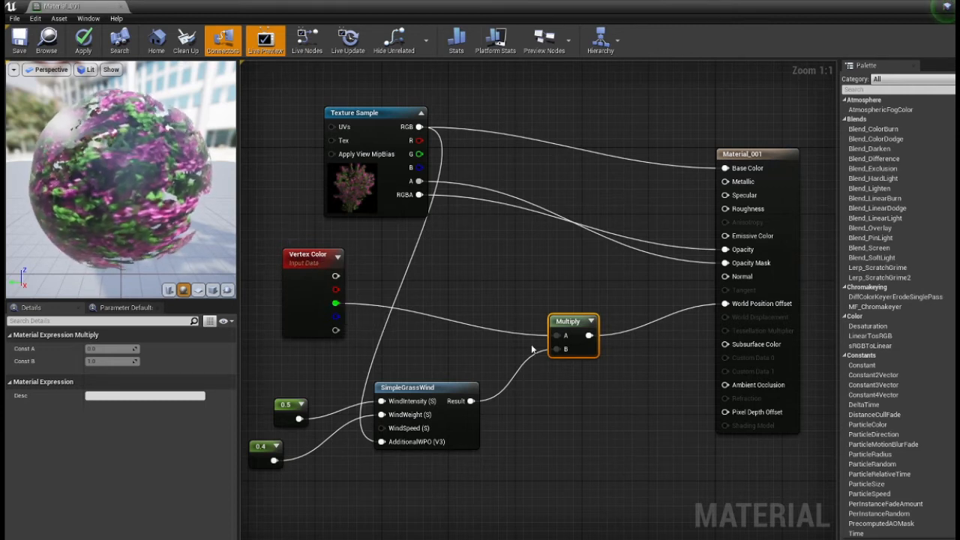
mouse_move(589, 336)
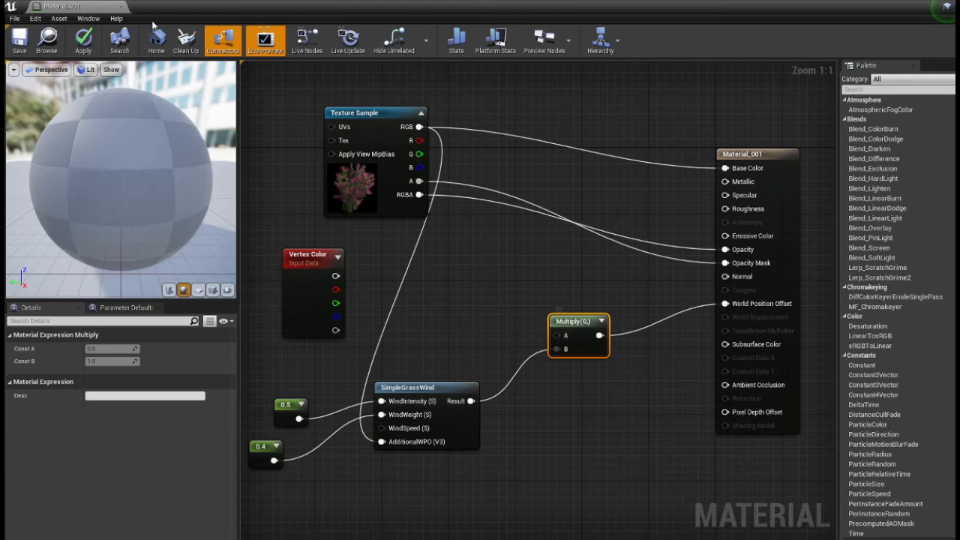
click(19, 41)
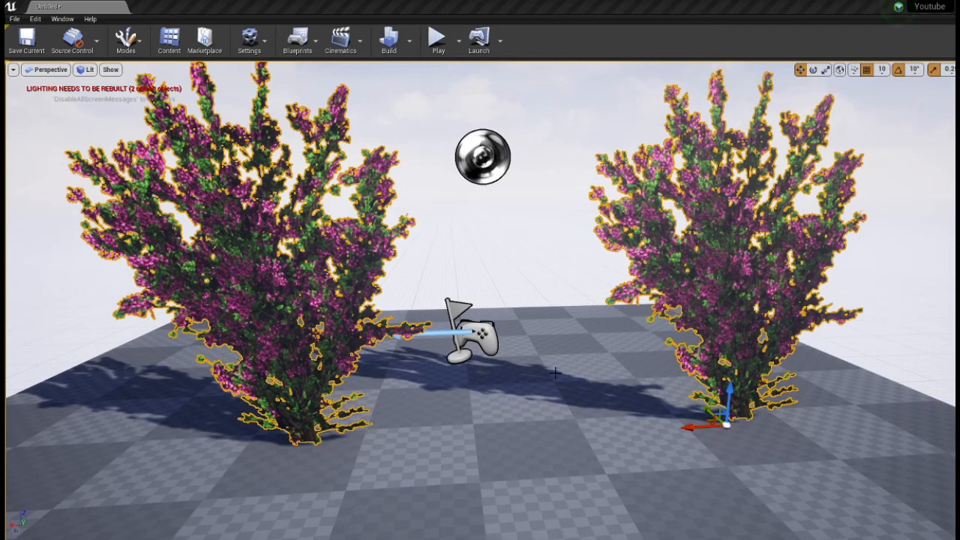
mouse_move(570, 366)
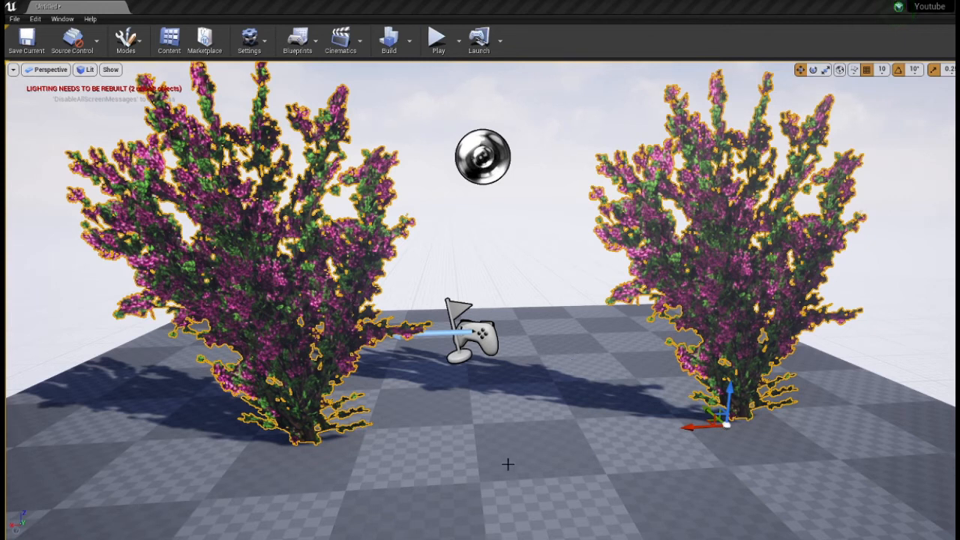
mouse_move(464, 517)
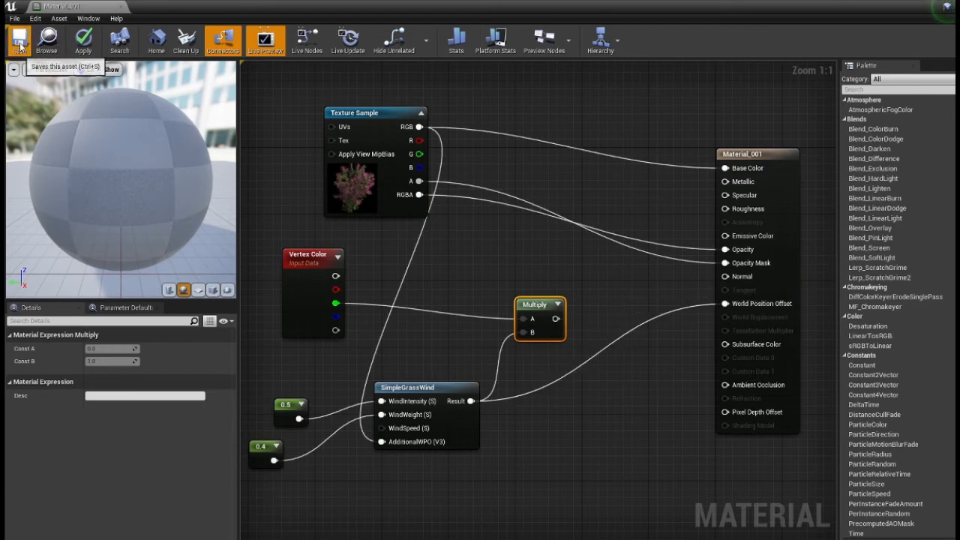
Wire the Multiply output into World Position Offset and save the material
click(19, 39)
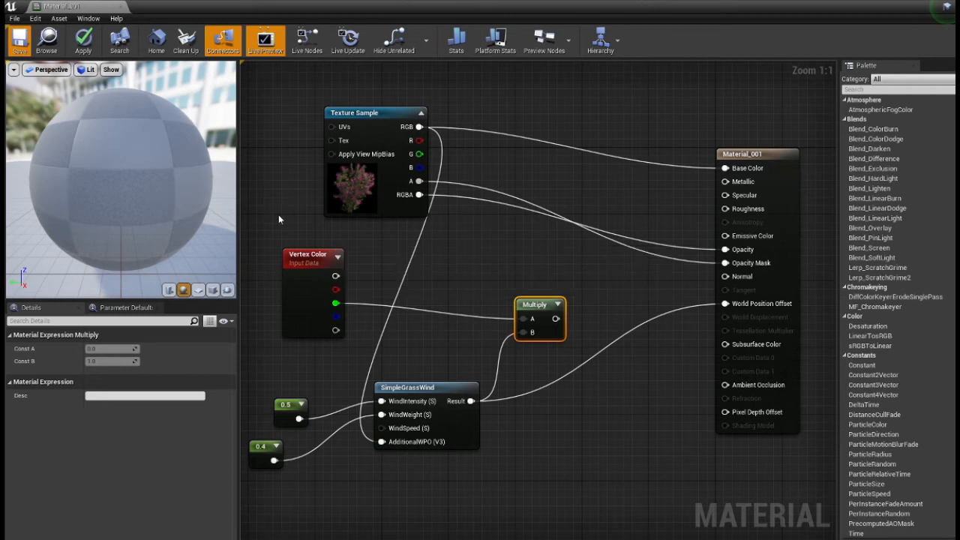
mouse_move(305, 299)
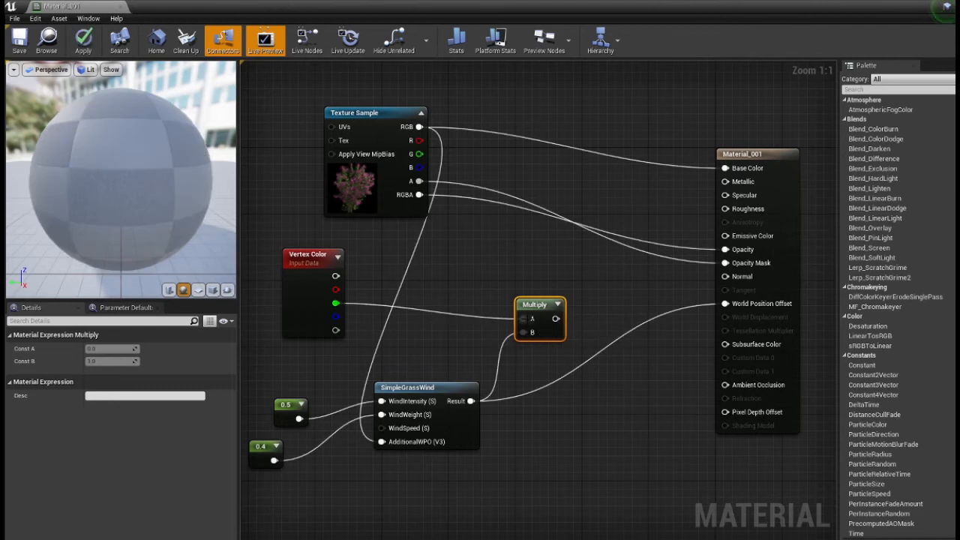
drag(471, 401, 532, 332)
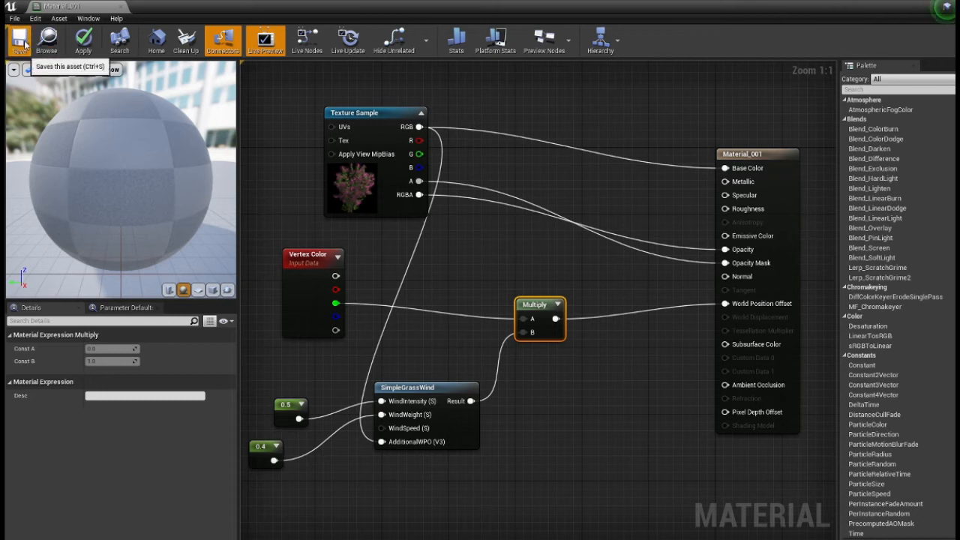
click(19, 39)
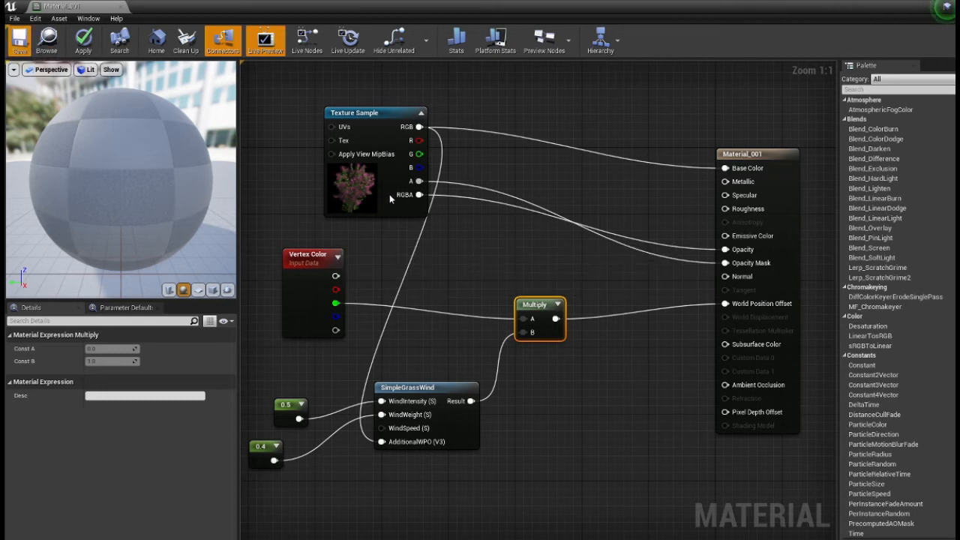
mouse_move(289, 182)
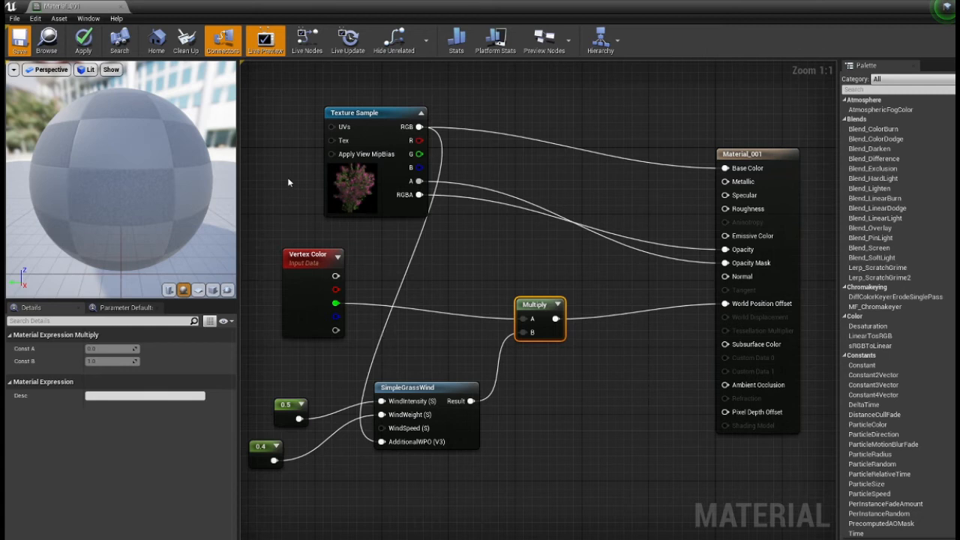
Apply the material so the preview shows the masked foliage, then search the palette for 'vertex'
click(83, 40)
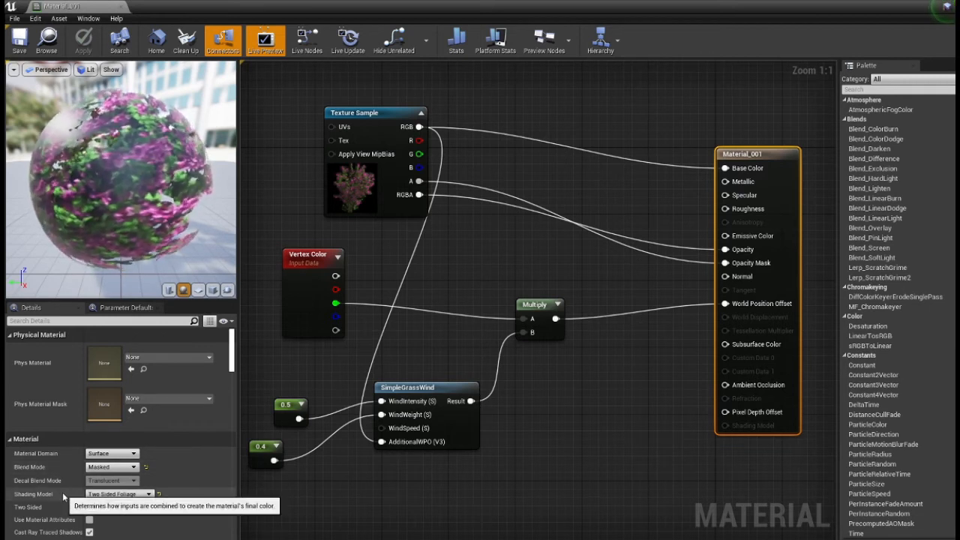
click(88, 507)
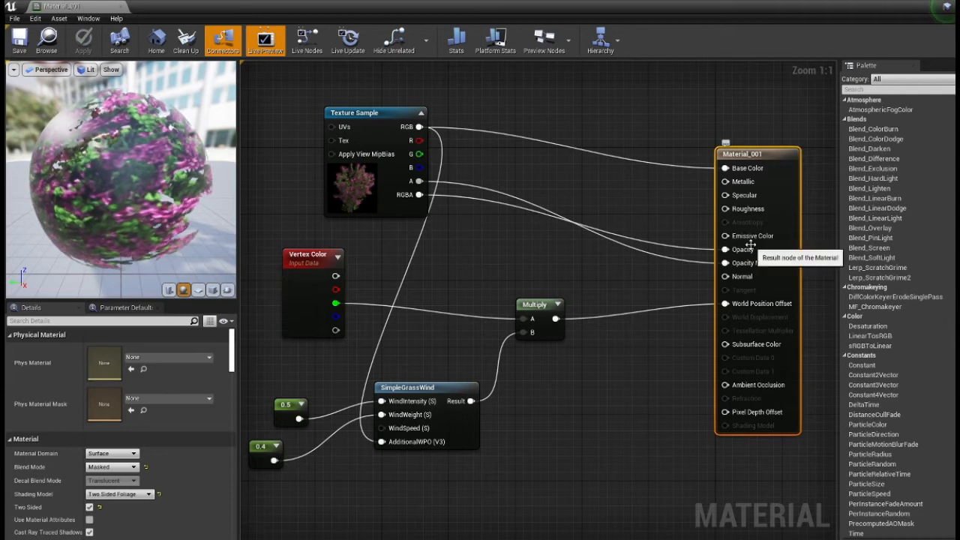
mouse_move(409, 195)
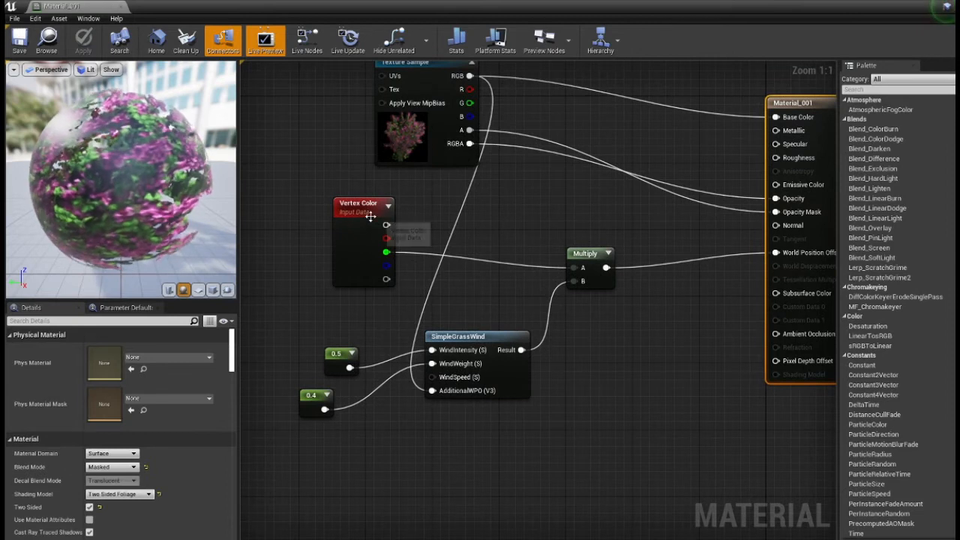
mouse_move(300, 272)
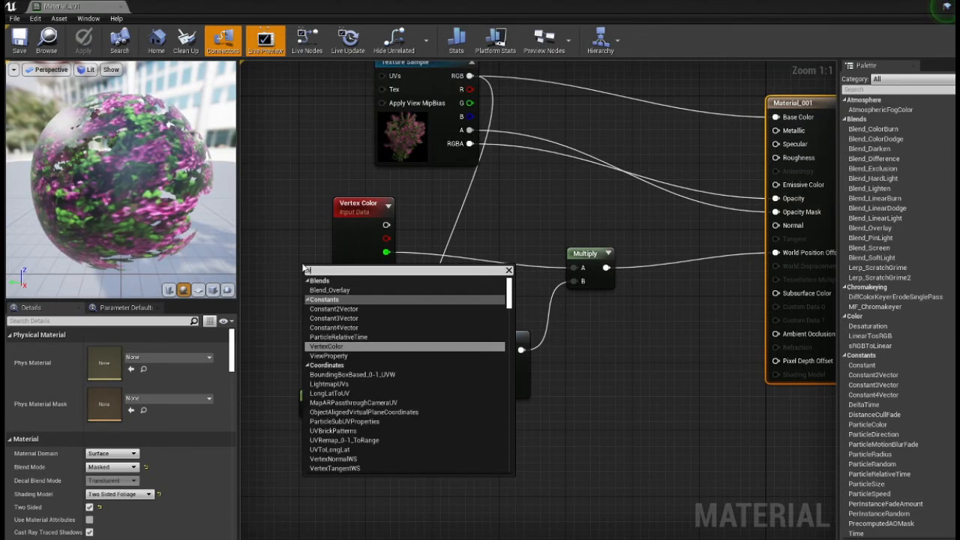
text(vertex)
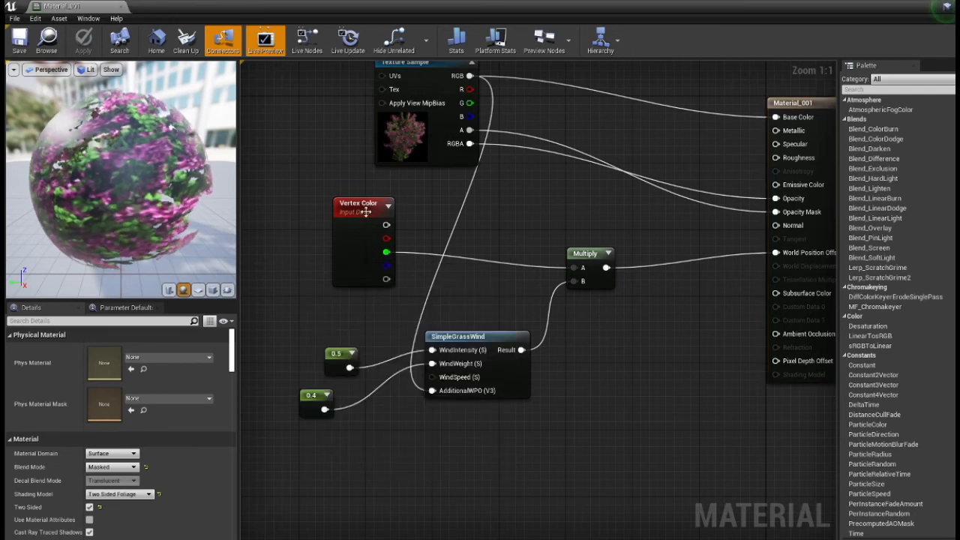
mouse_move(484, 336)
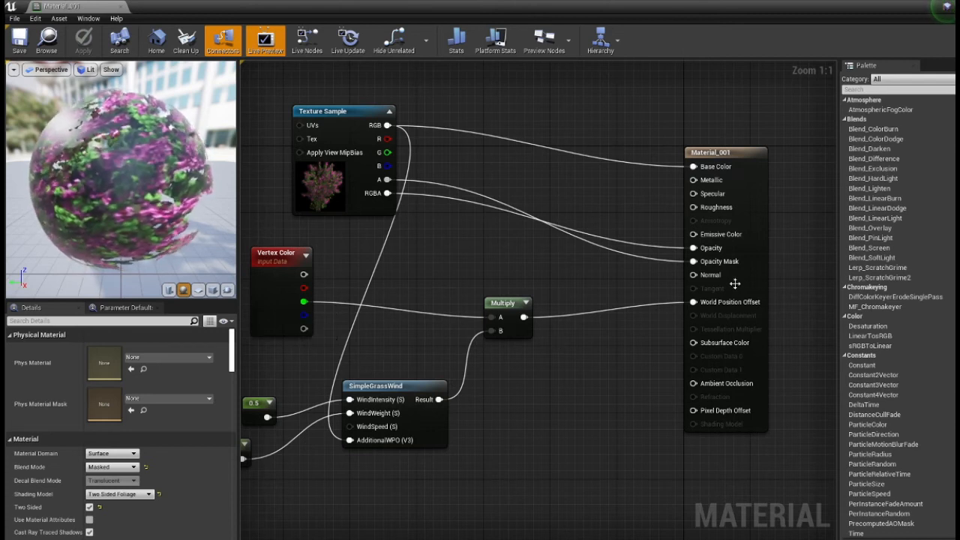
mouse_move(612, 358)
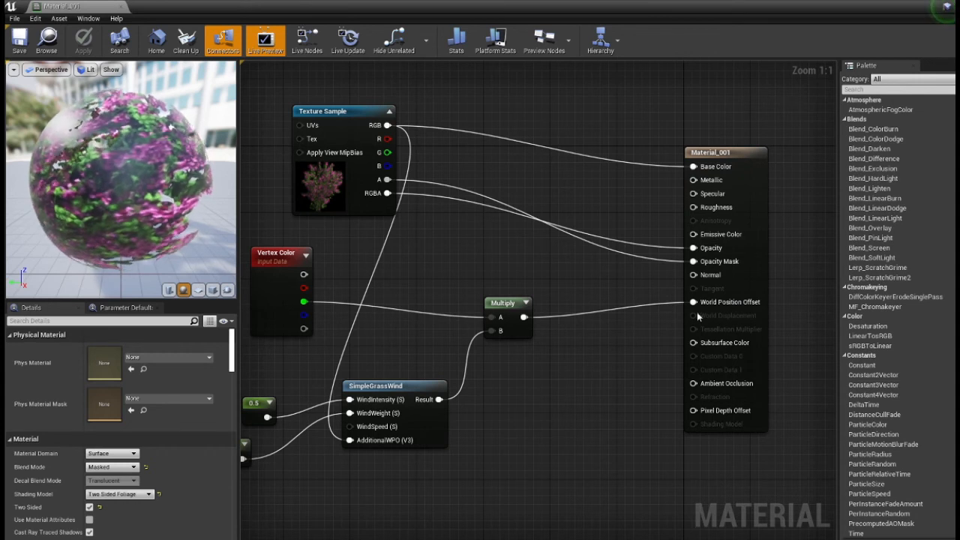
mouse_move(438, 290)
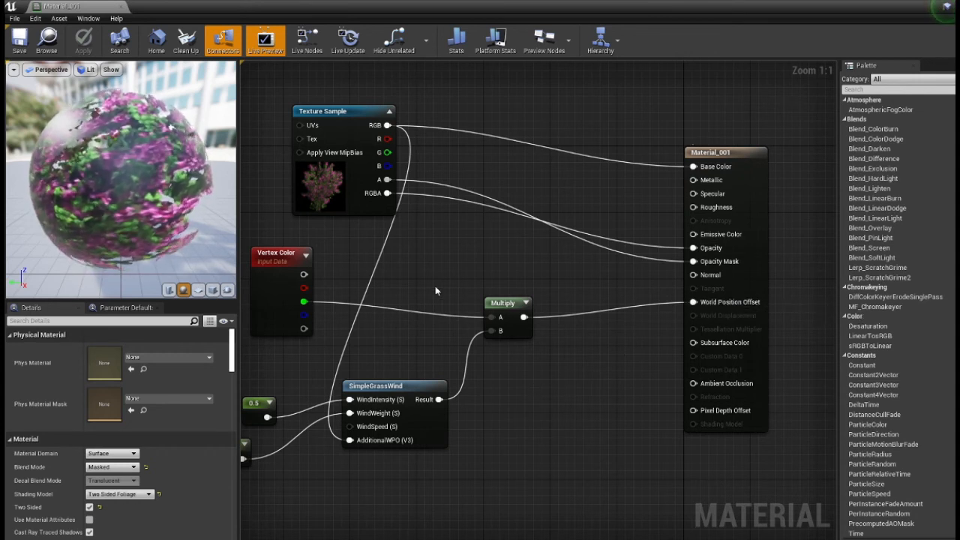